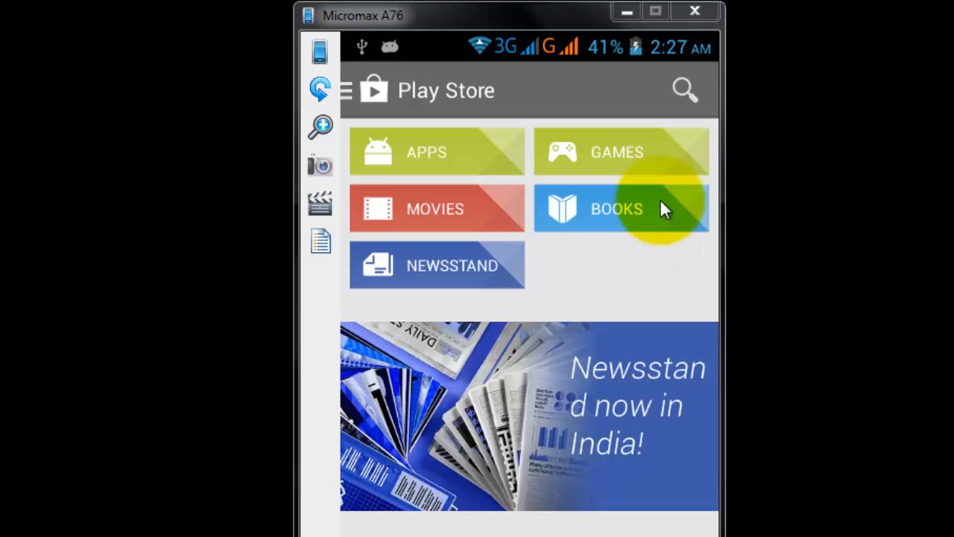
mouse_move(683, 91)
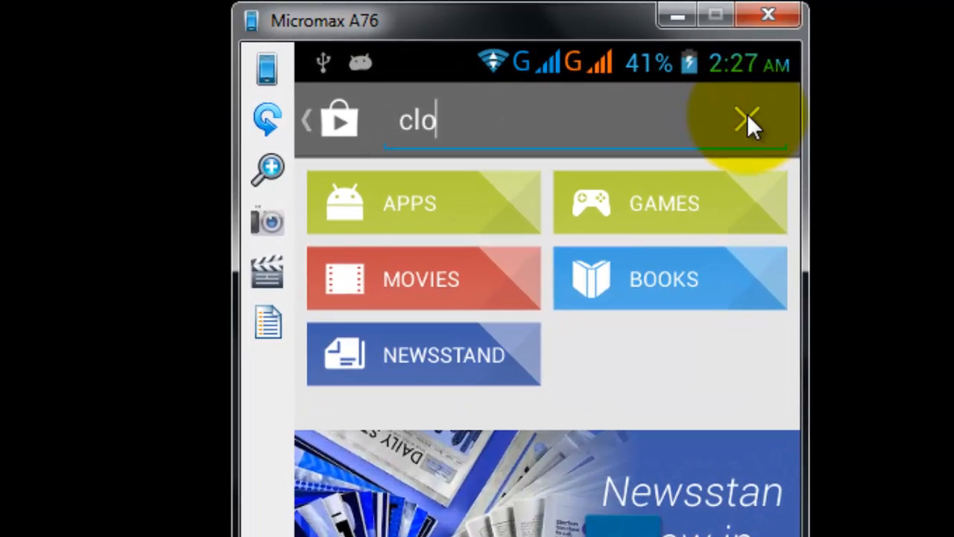
- Search Google Play for 'cloudcube' and open the CloudCube app's store page
text(ud)
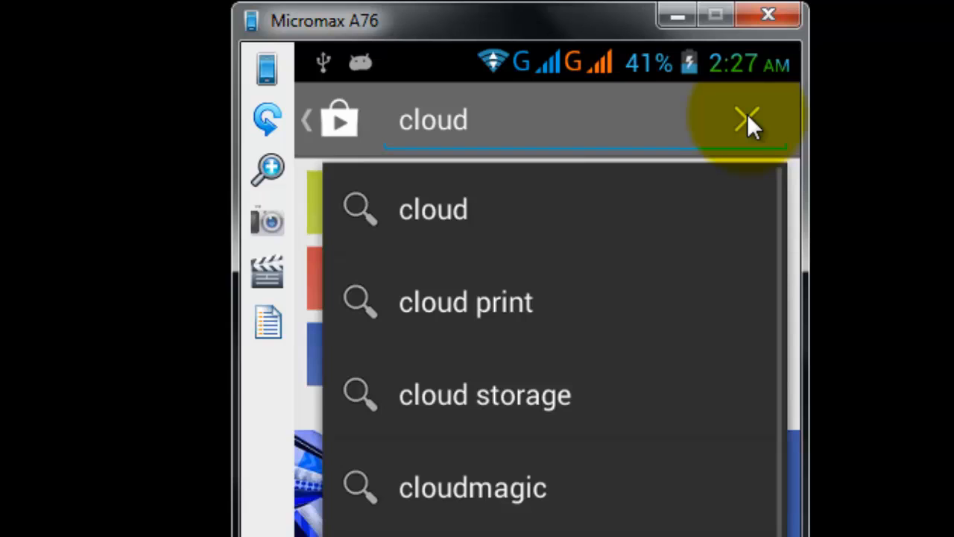
mouse_move(623, 183)
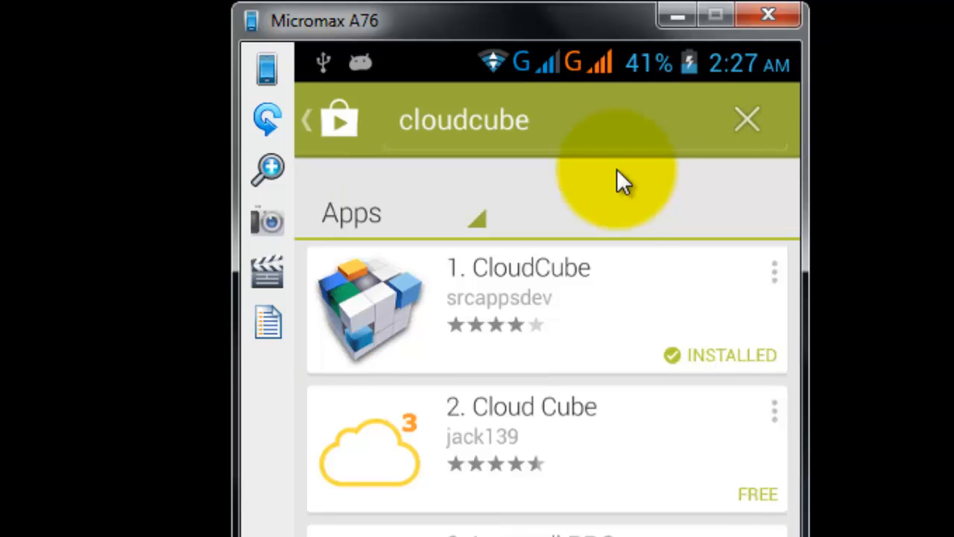
mouse_move(771, 388)
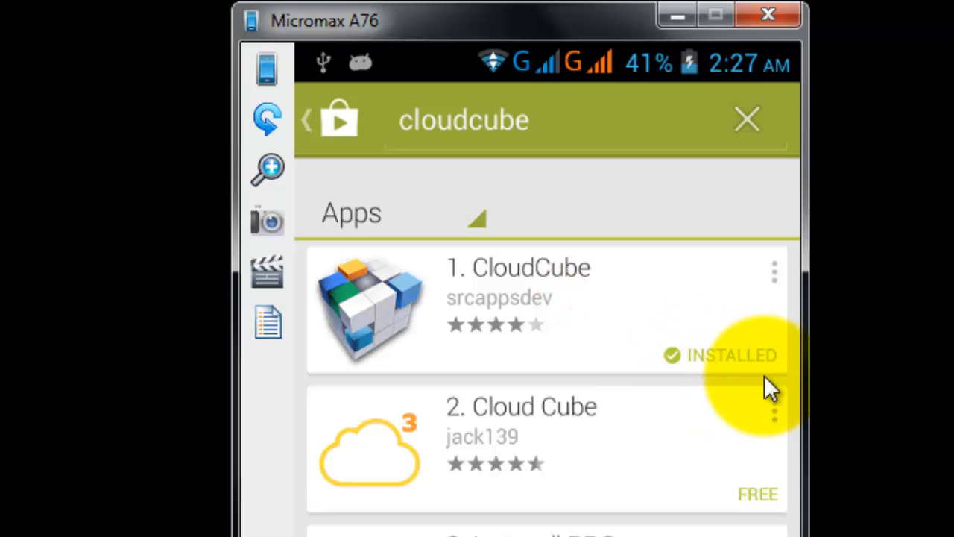
click(518, 298)
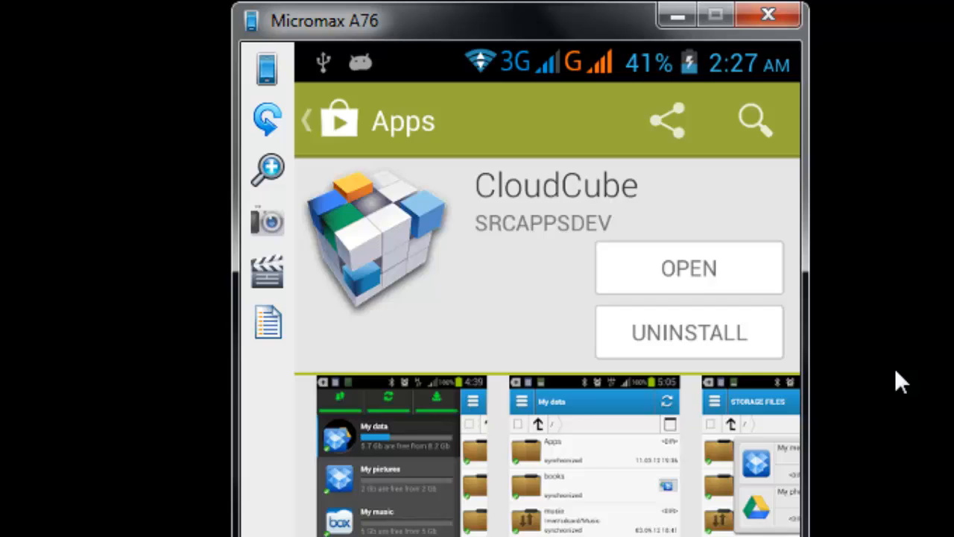
- Launch CloudCube from its Play Store page and begin adding Dropbox storage
click(688, 268)
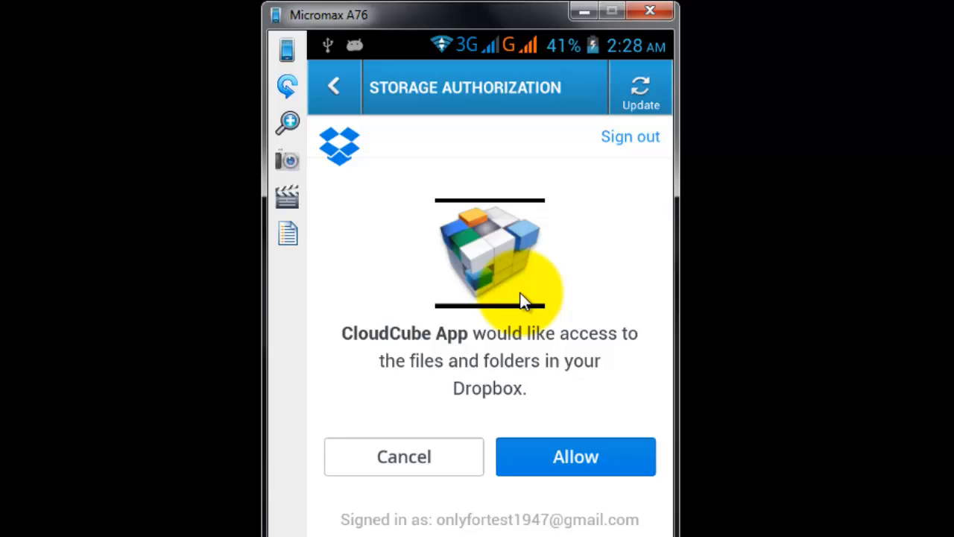
- Allow CloudCube access to Dropbox files so the 2 Gb account is listed
click(575, 456)
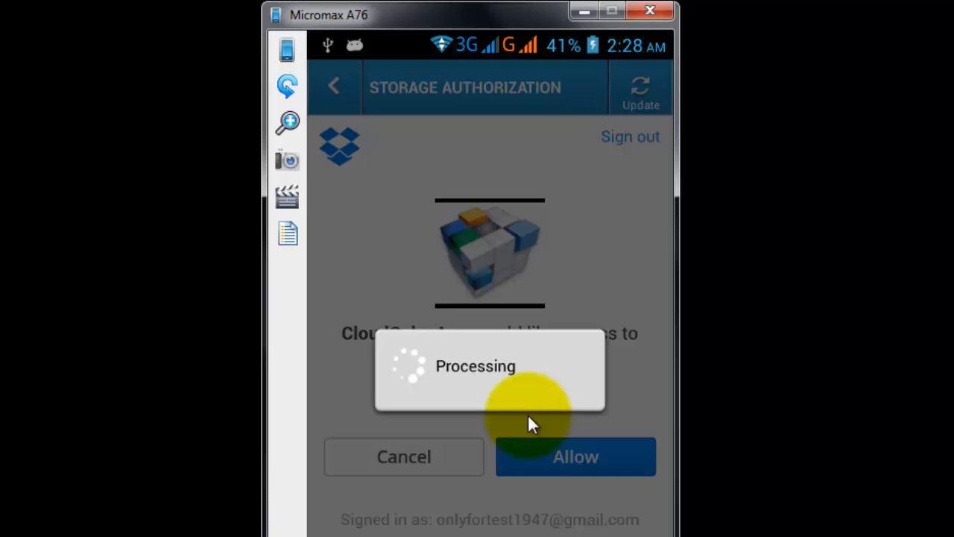
click(575, 457)
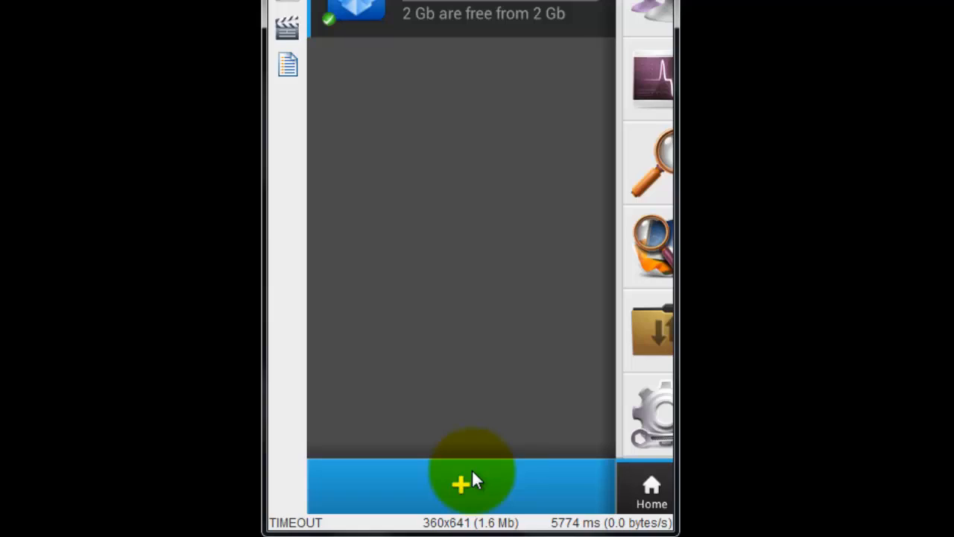
- Start adding another storage and choose Google Drive from the storage types
click(460, 485)
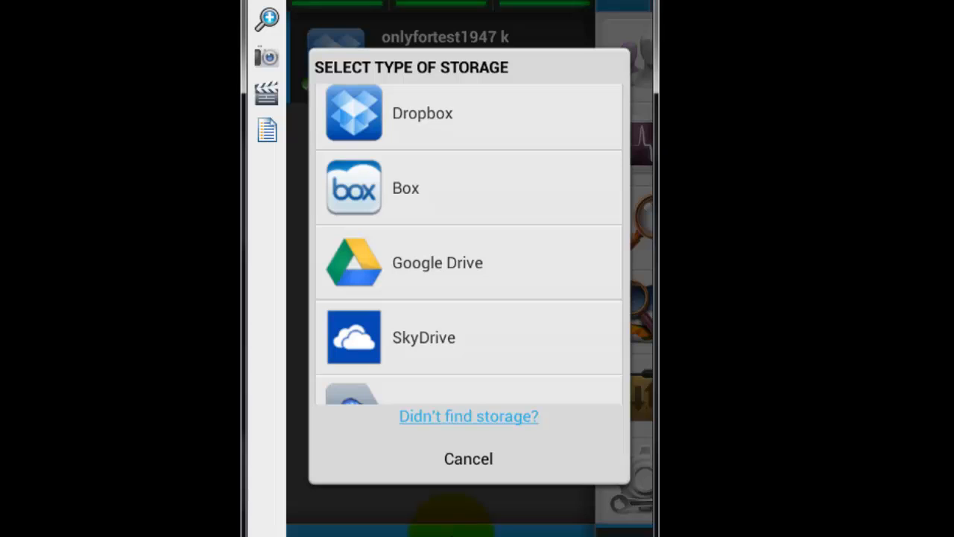
scroll(down, 3)
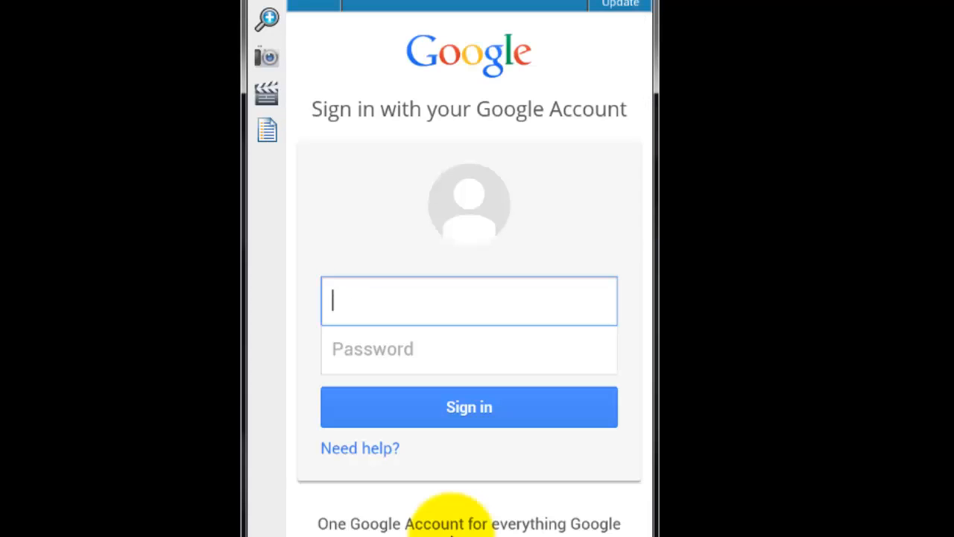
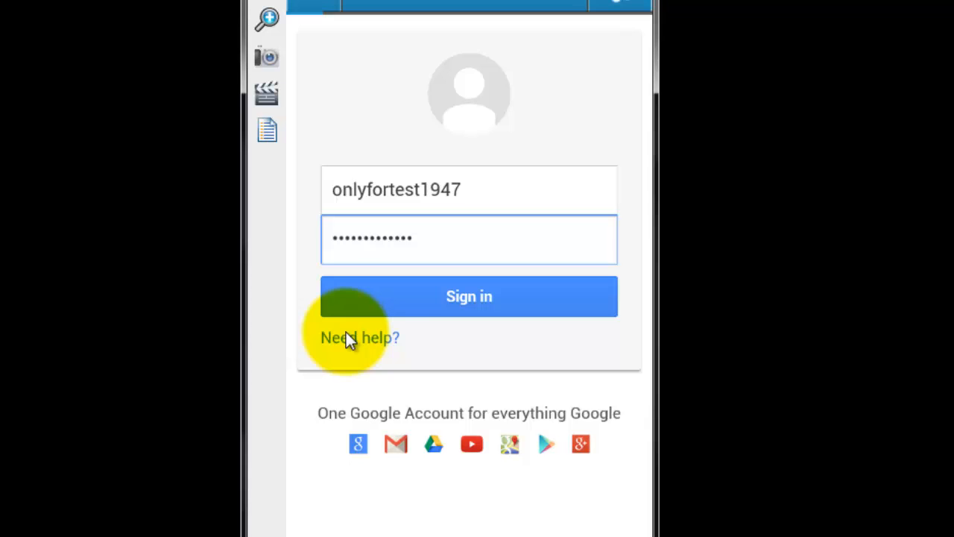
- Enter the Google username and password and sign in
click(469, 296)
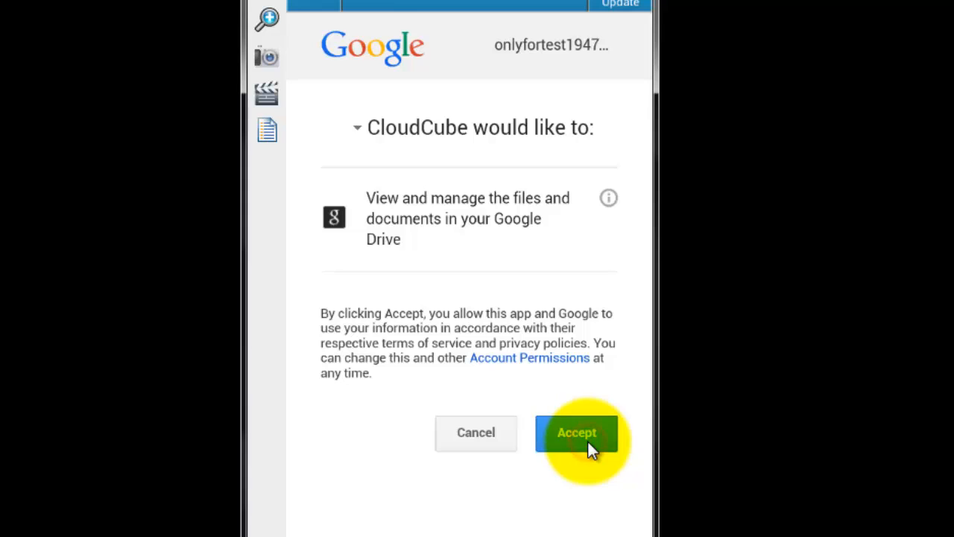
- Accept CloudCube's Google Drive permissions and reopen the storage type chooser
click(577, 433)
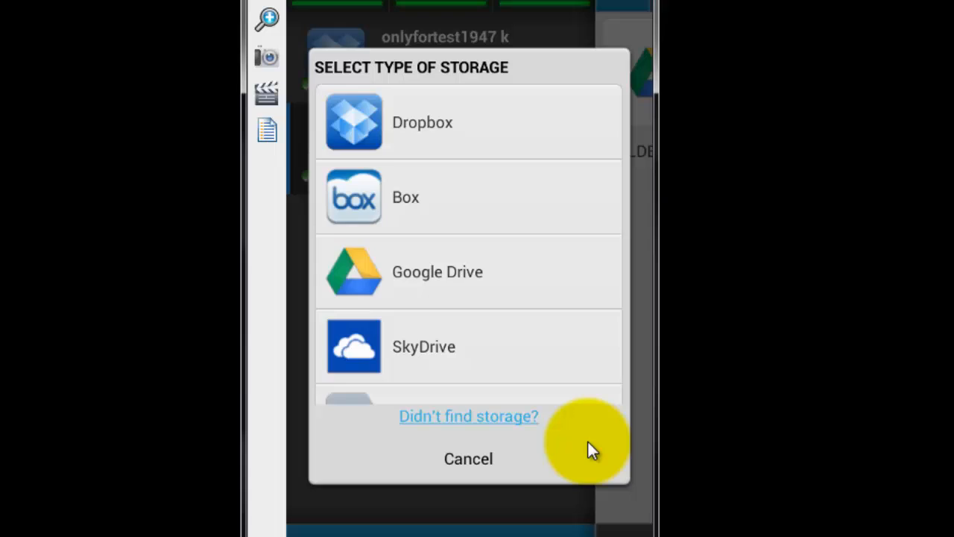
- Browse the Select Type of Storage list, then cancel it without adding storage
scroll(down, 3)
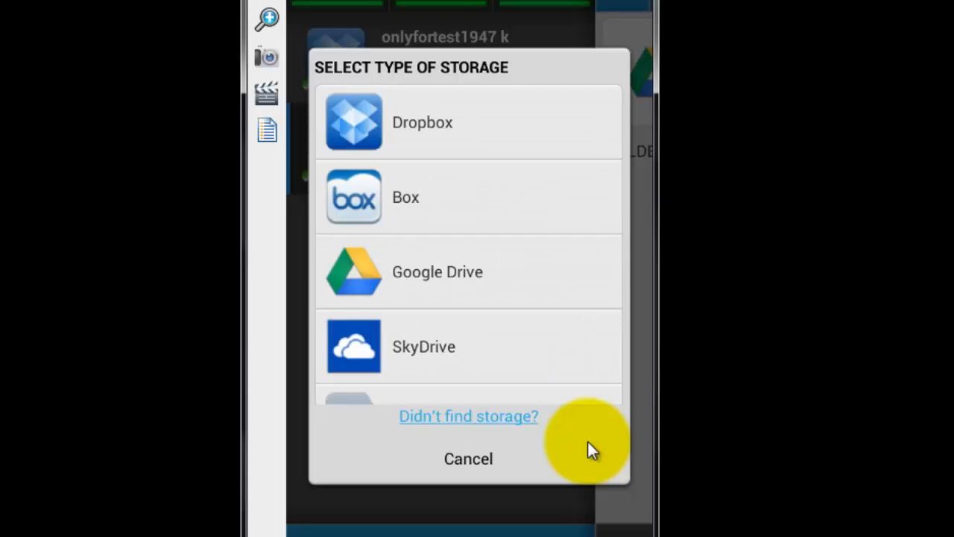
scroll(up, 3)
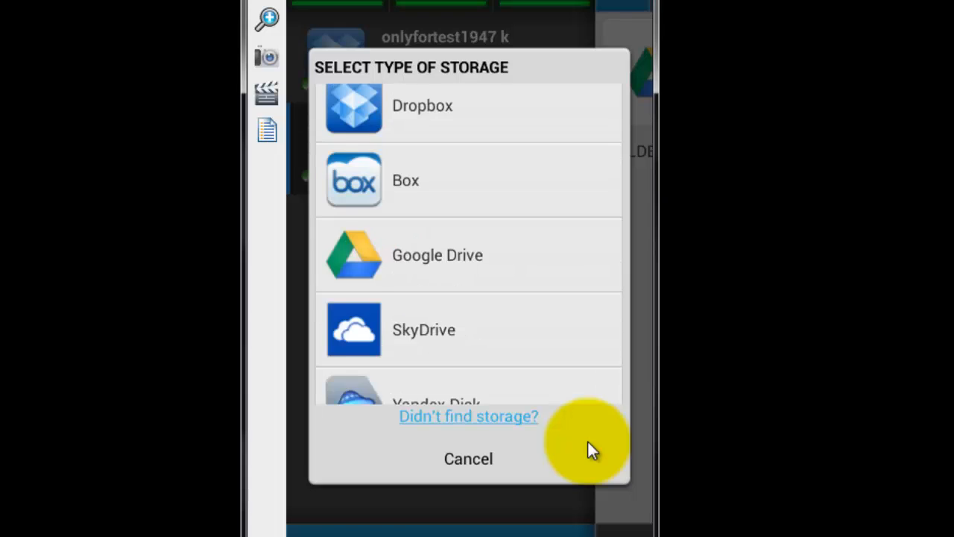
scroll(down, 3)
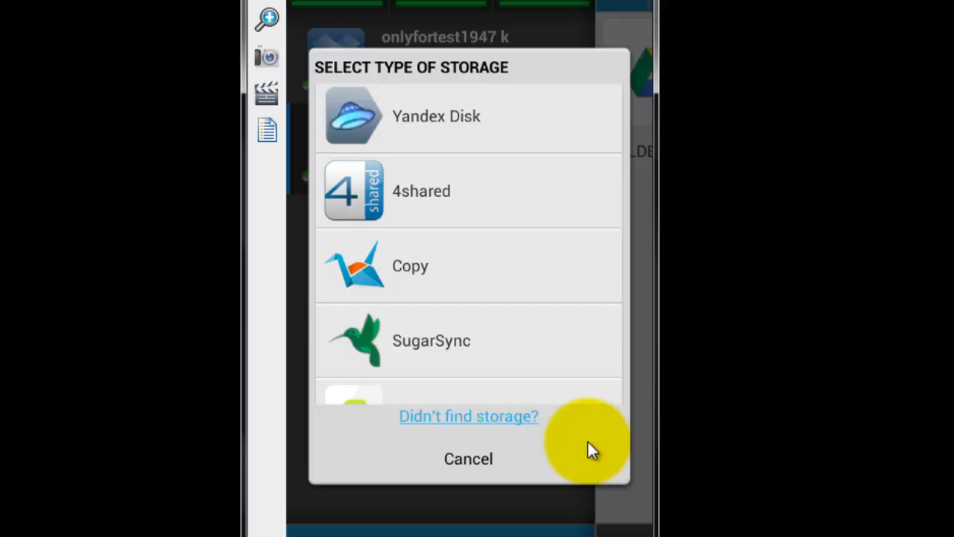
click(469, 459)
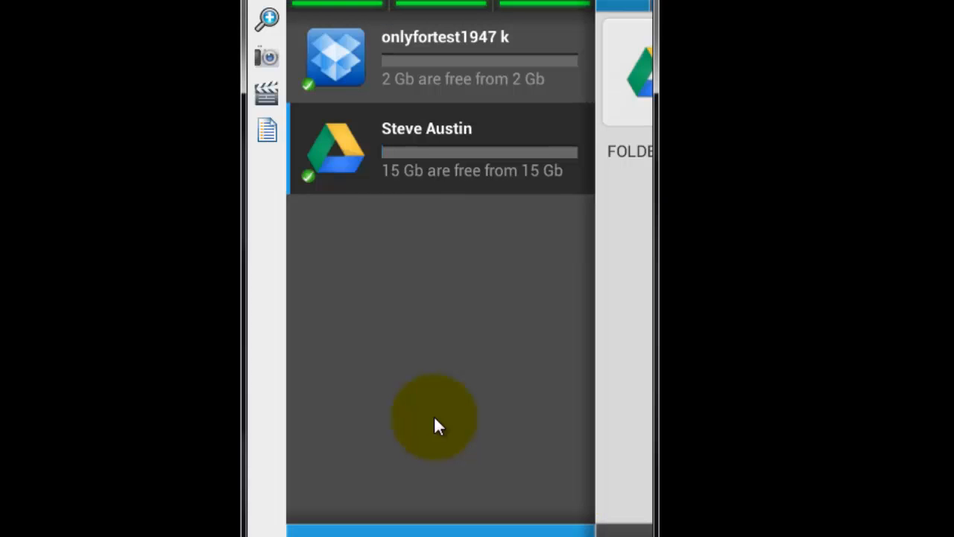